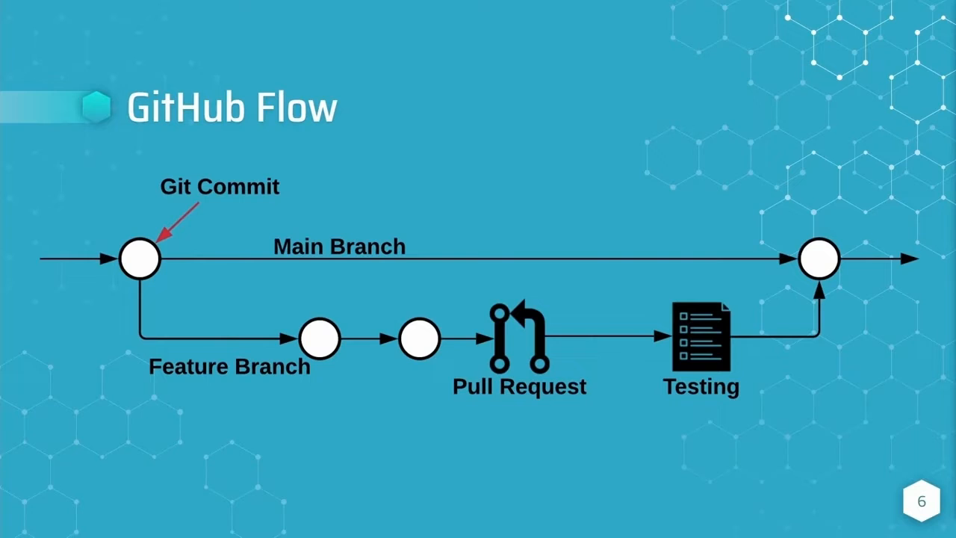
# Step: Advance the slide so a red box highlights the Testing stage after the pull request
pyautogui.click(518, 351)
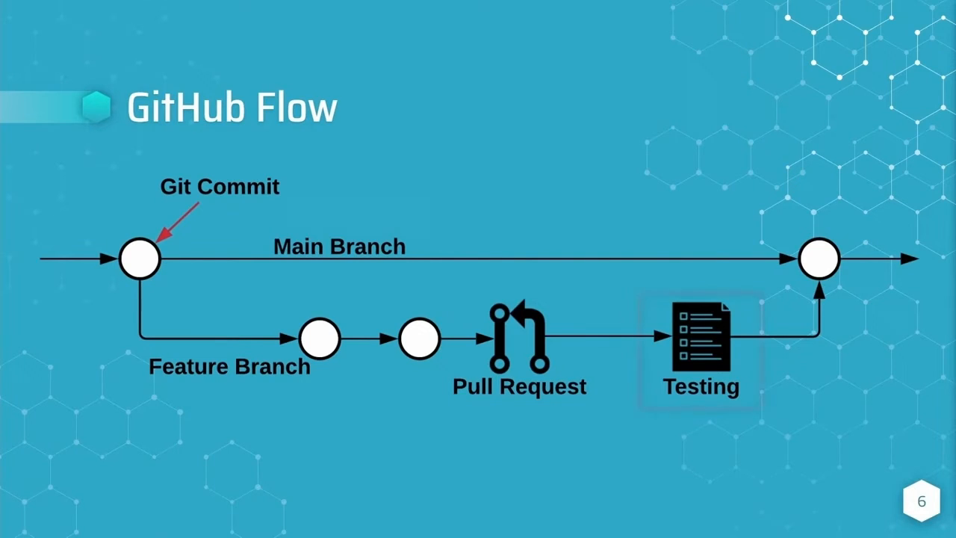
pyautogui.click(700, 349)
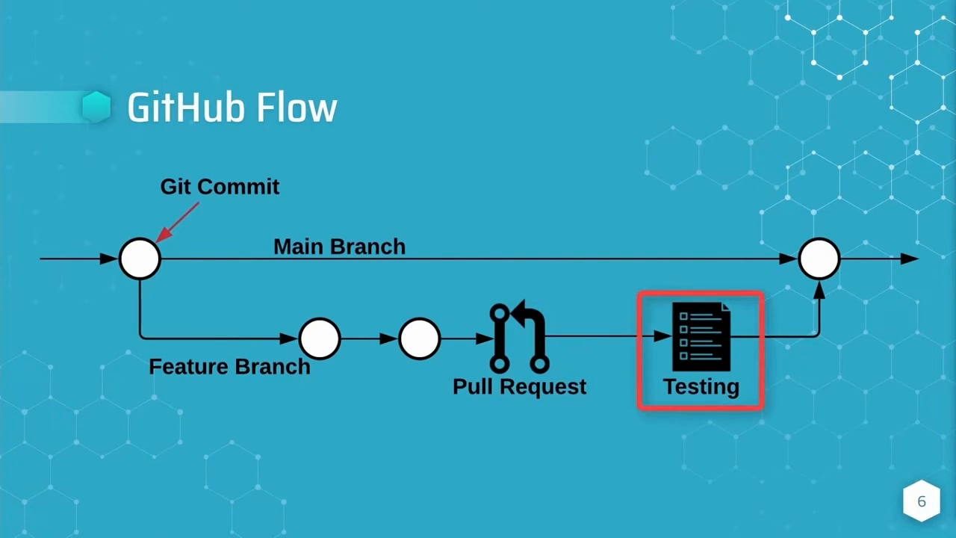